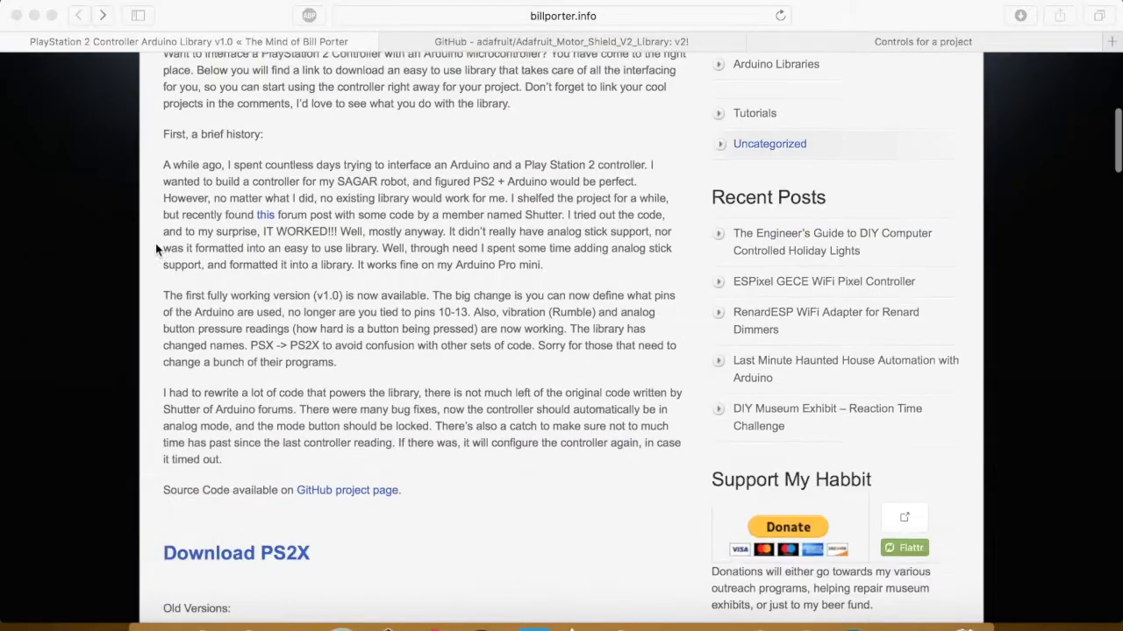
# - Download the PS2X library from billporter.info, then go to the Adafruit Motor Shield V2 GitHub page
pyautogui.scroll(-3)
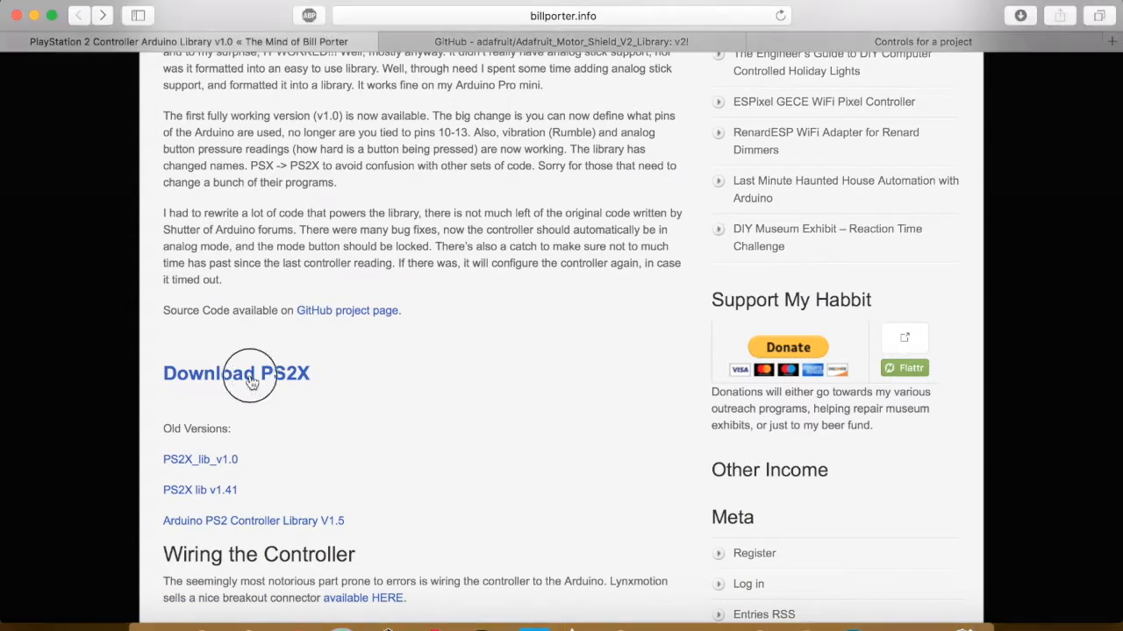
pyautogui.click(236, 373)
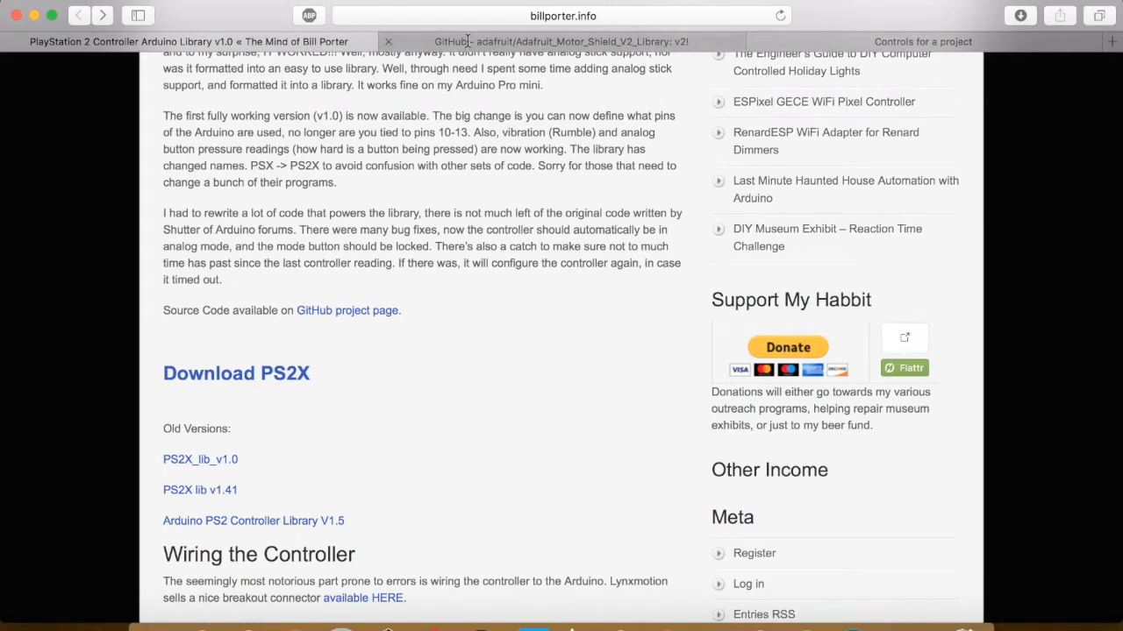
pyautogui.click(574, 41)
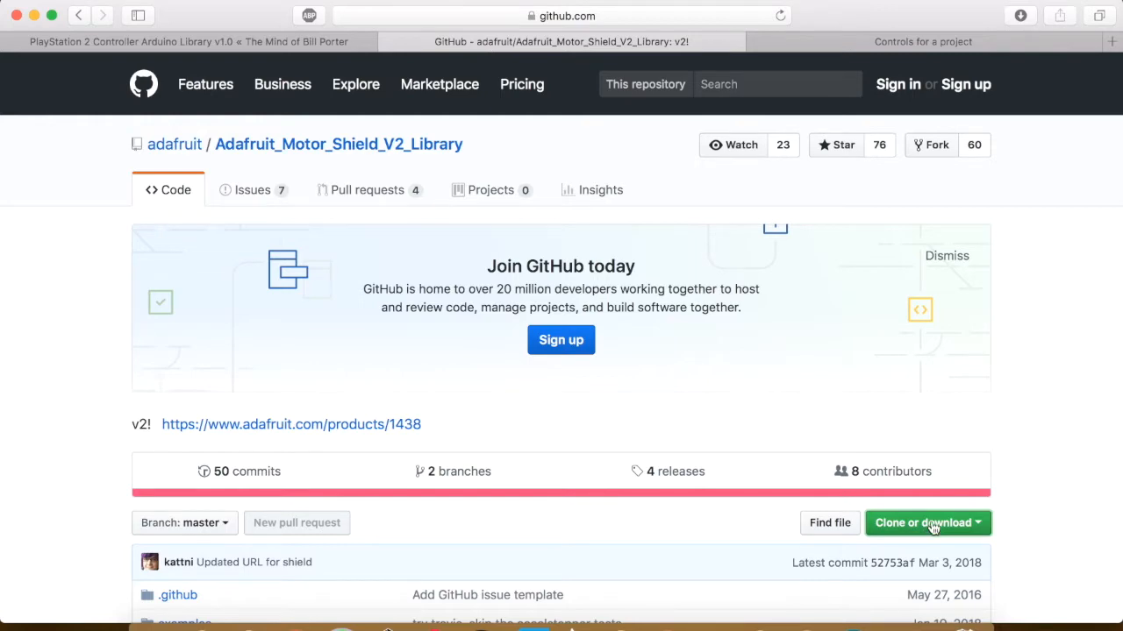
pyautogui.moveTo(967, 535)
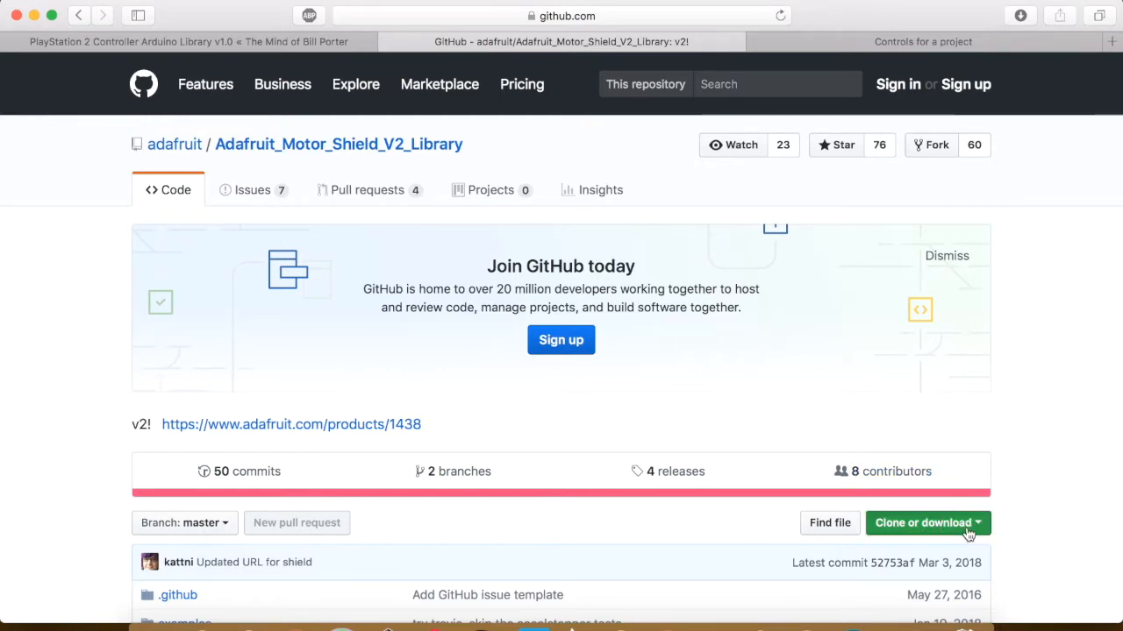
# - Download the Adafruit_Motor_Shield_V2_Library repository as a ZIP
pyautogui.click(921, 523)
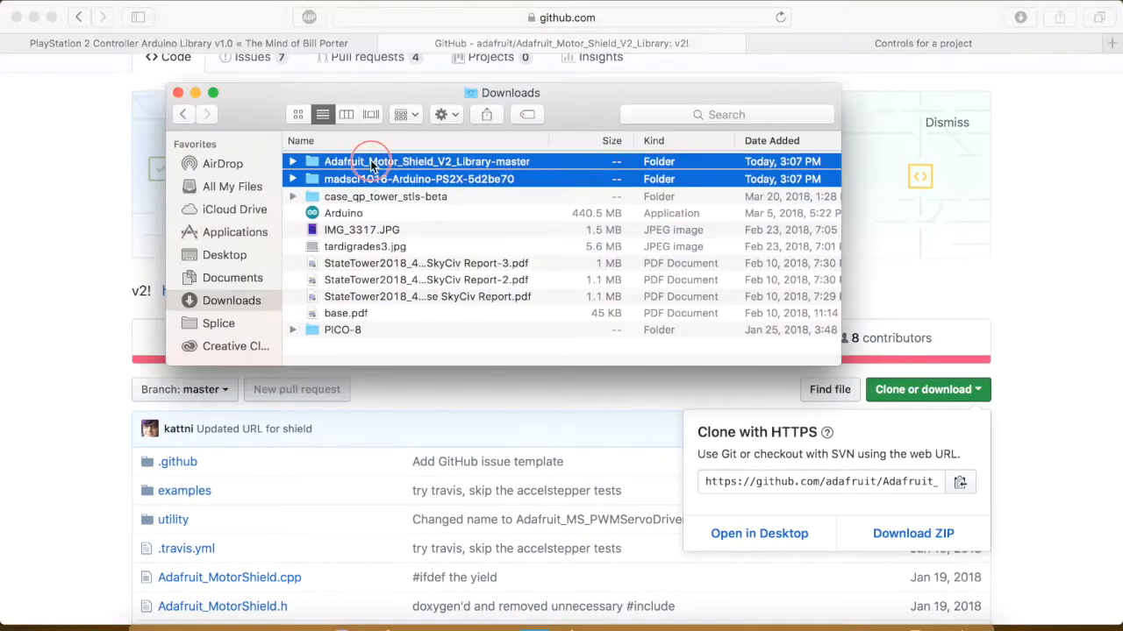
# - Copy the Adafruit Motor Shield and PS2X_lib folders into the Arduino libraries folder
pyautogui.rightClick(377, 167)
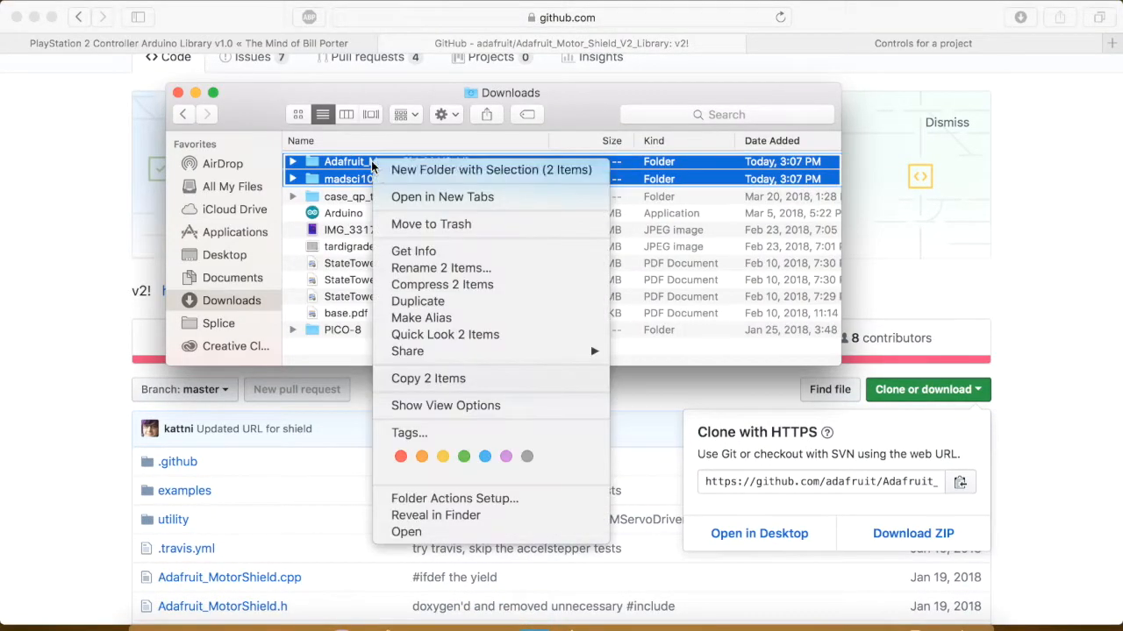
pyautogui.moveTo(407, 351)
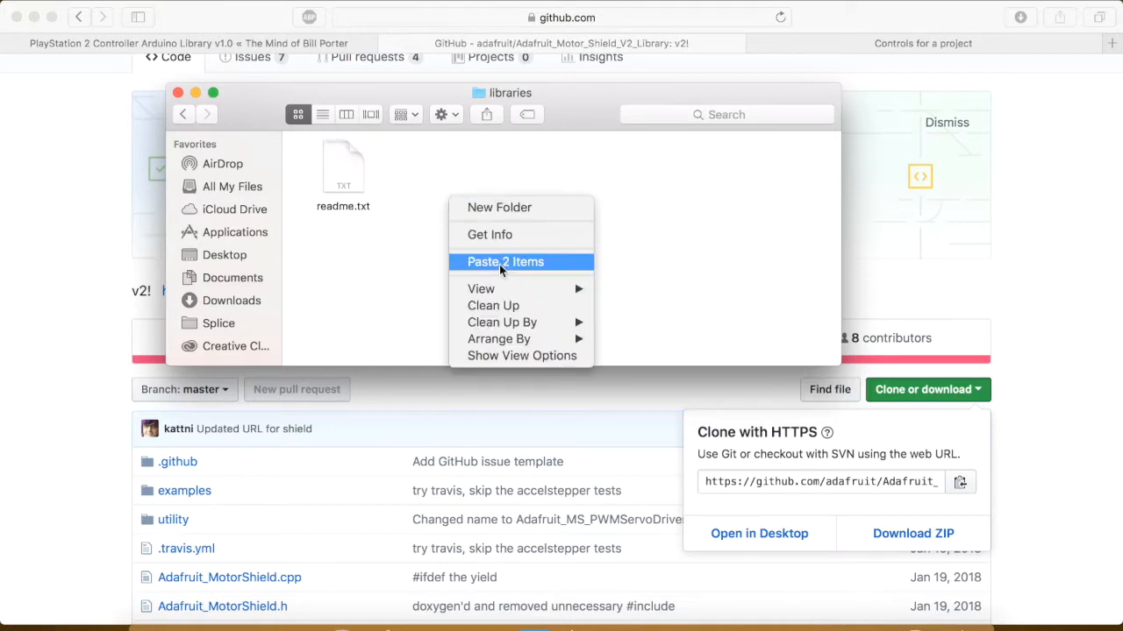
pyautogui.click(505, 262)
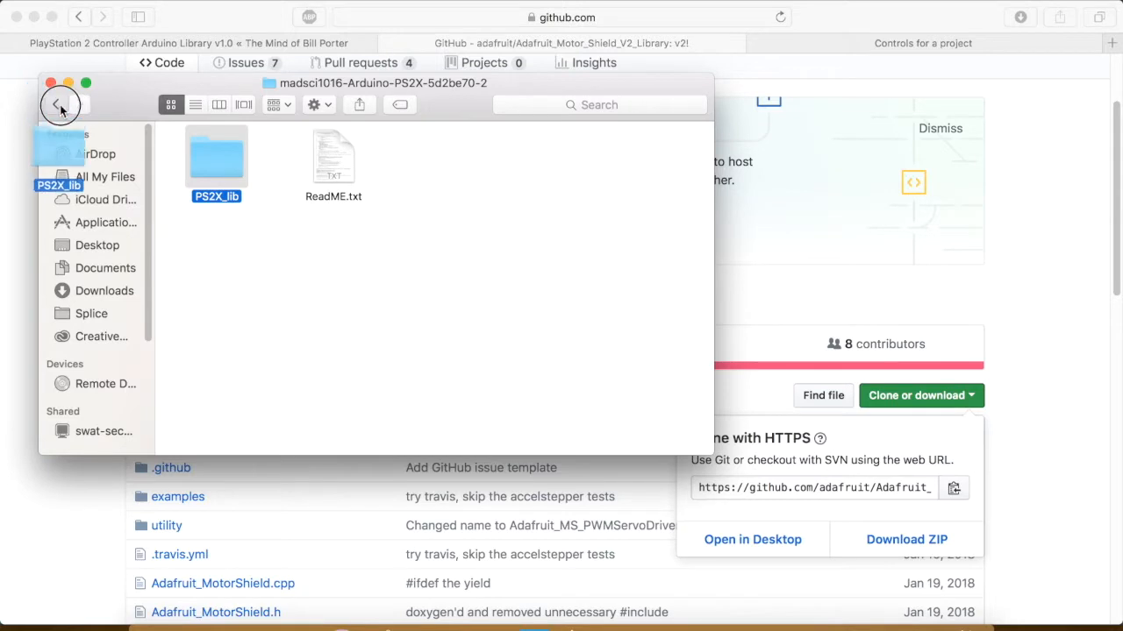
pyautogui.click(54, 105)
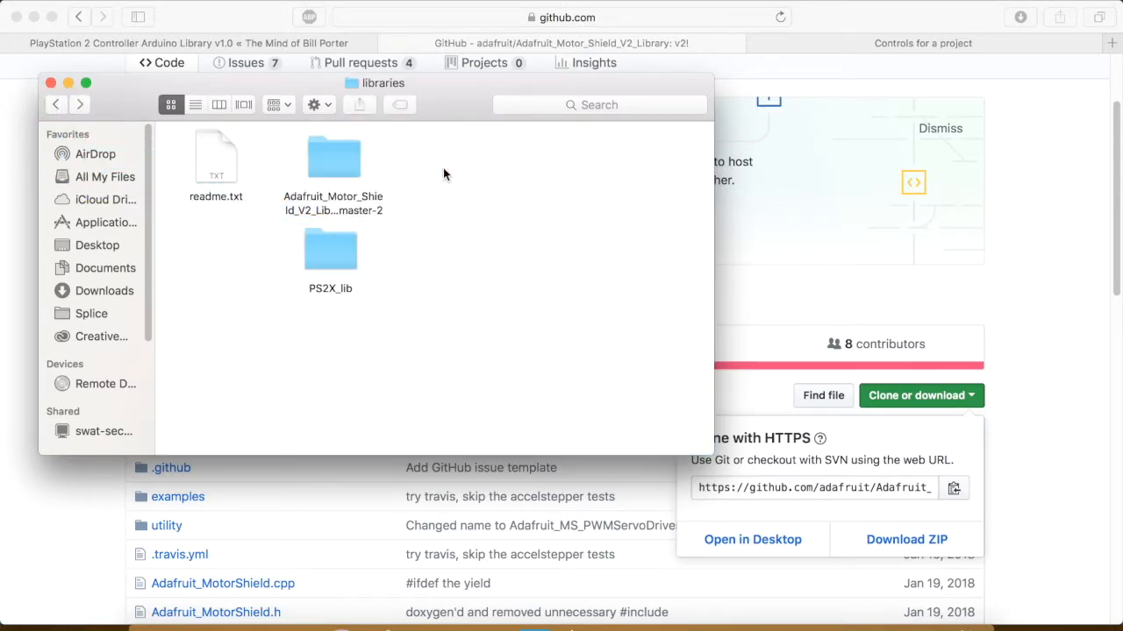
pyautogui.moveTo(976, 161)
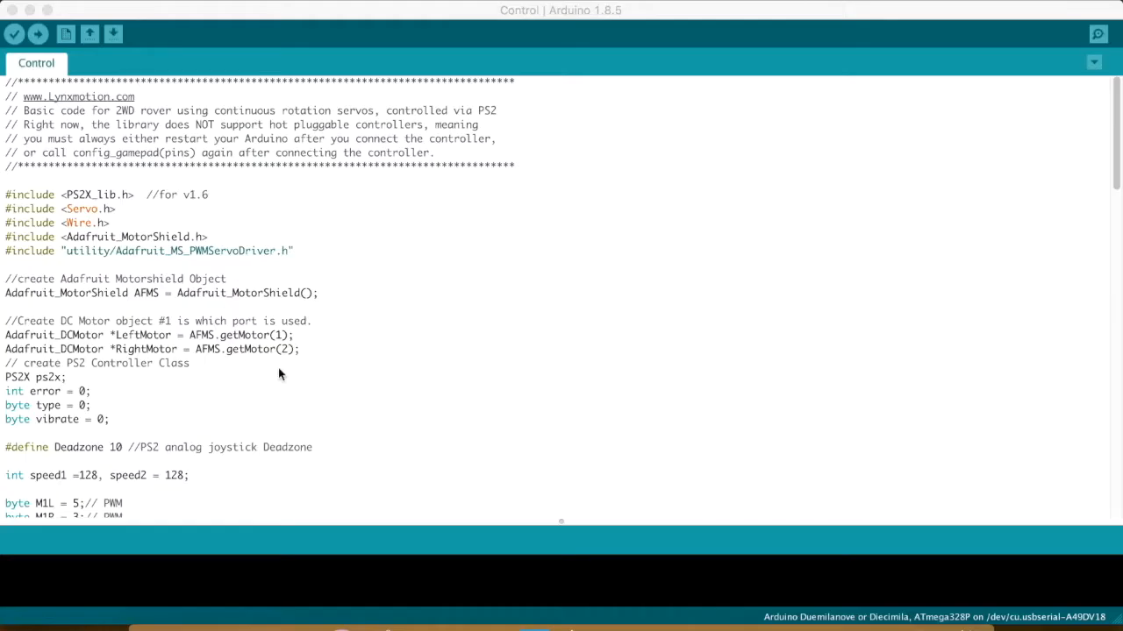
pyautogui.moveTo(38, 34)
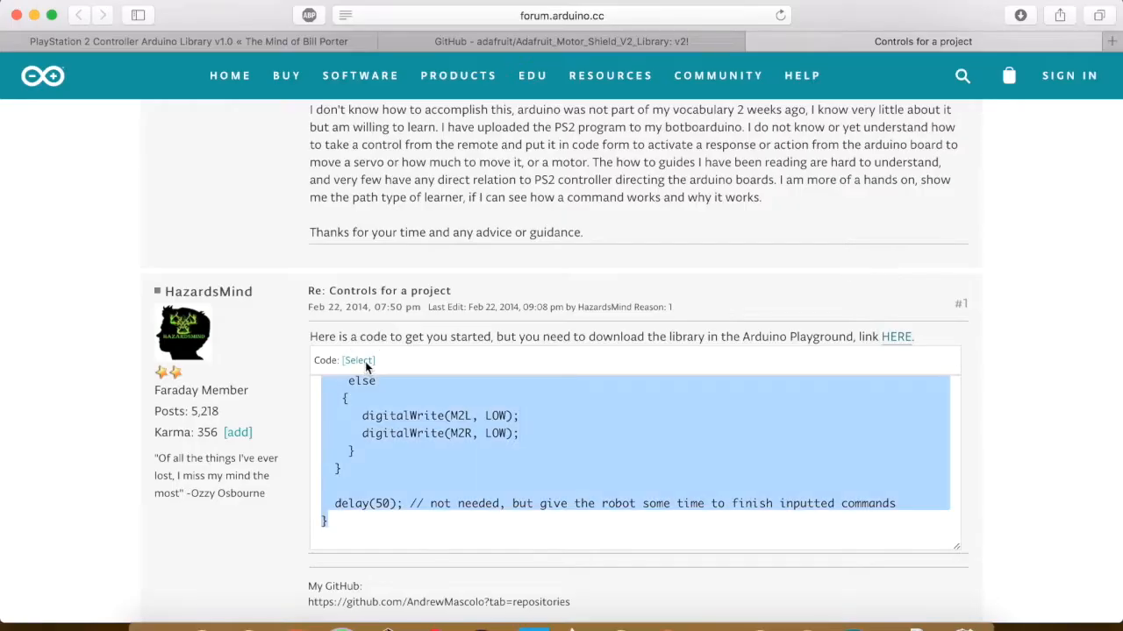
pyautogui.moveTo(366, 373)
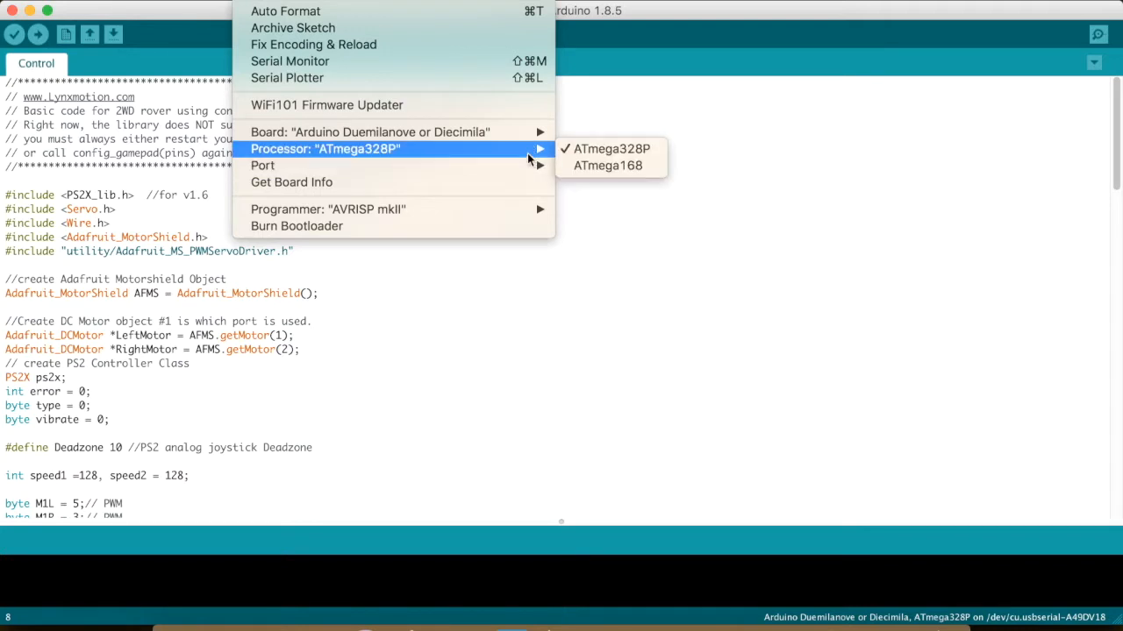
pyautogui.moveTo(368, 132)
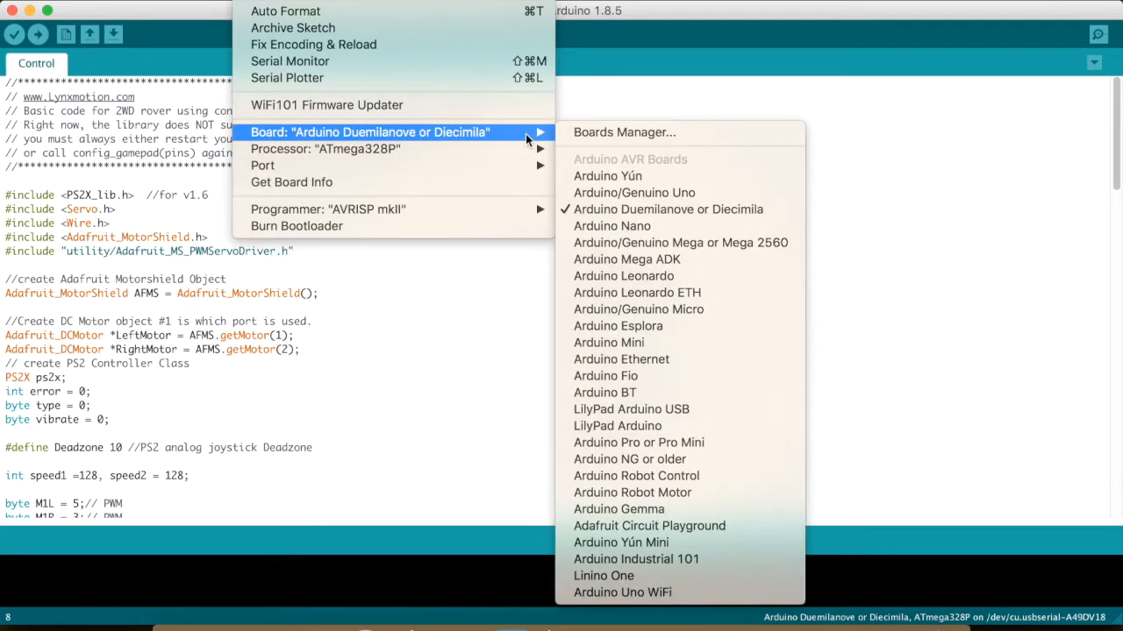
# - Upload the Control sketch to the Arduino Duemilanove (ATmega328P) and open Serial Monitor
pyautogui.click(38, 31)
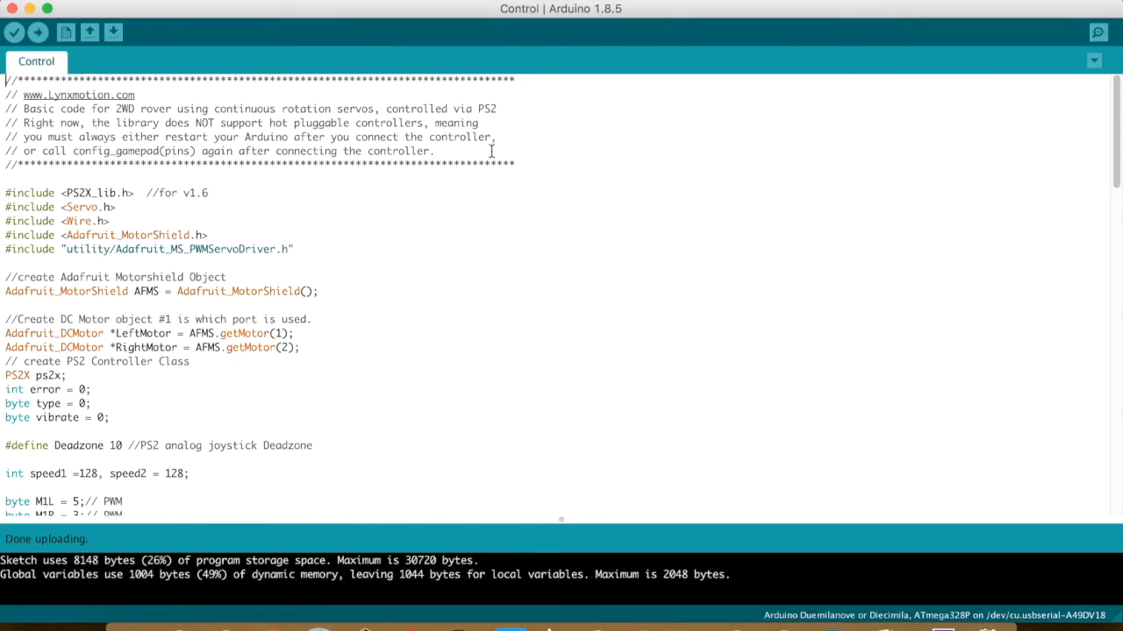
pyautogui.click(1097, 32)
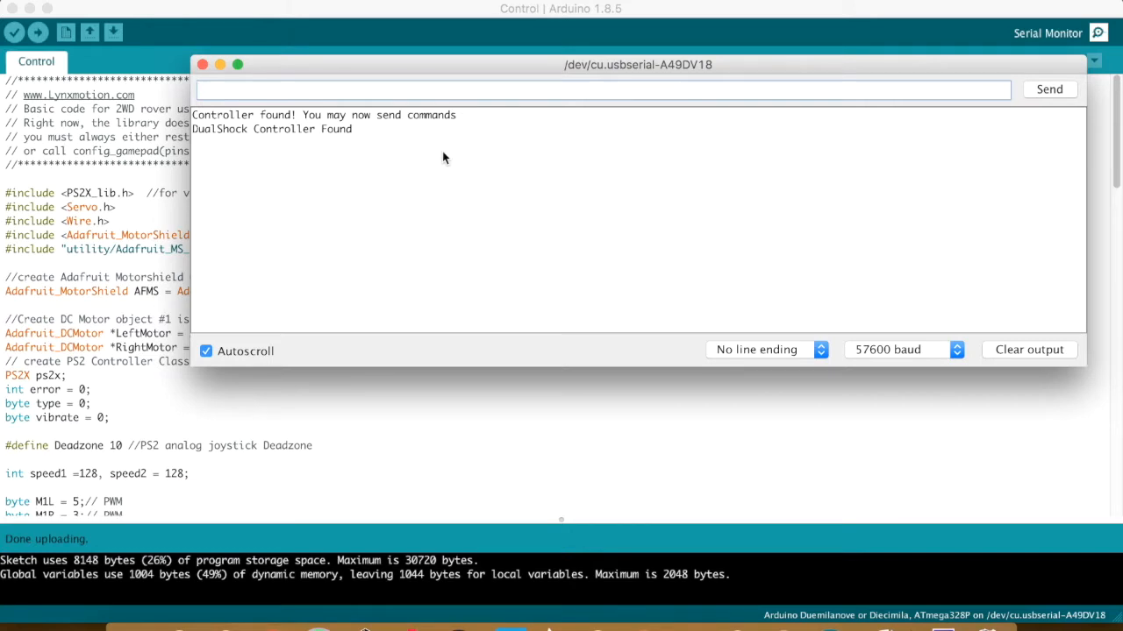
# - Try 115200 baud in Serial Monitor, then return to 57600 baud
pyautogui.click(904, 349)
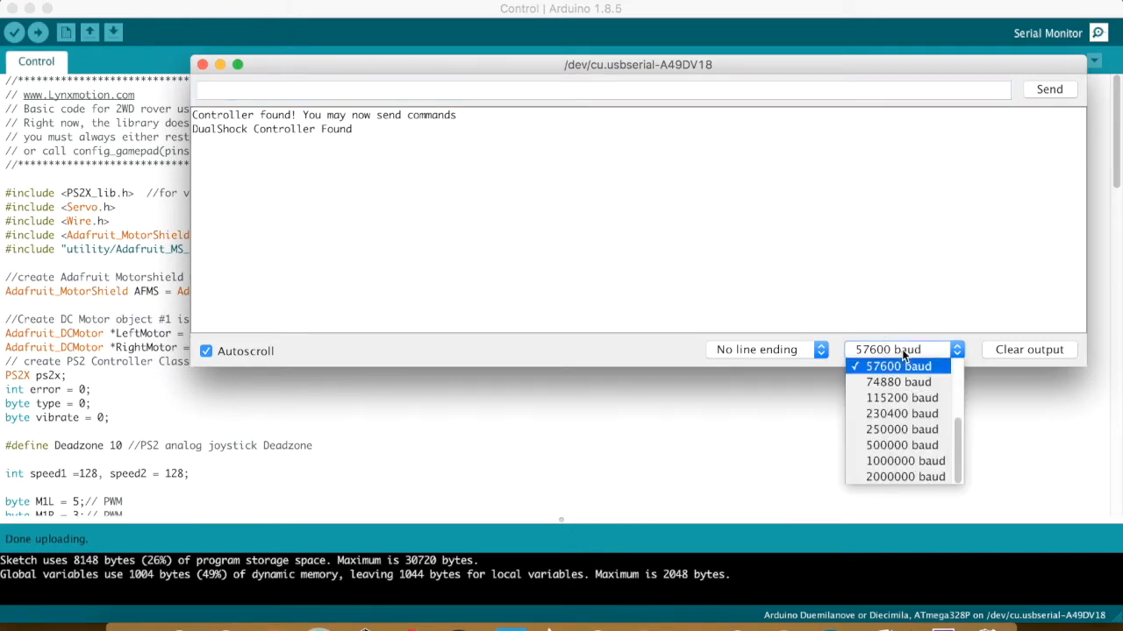
pyautogui.click(896, 366)
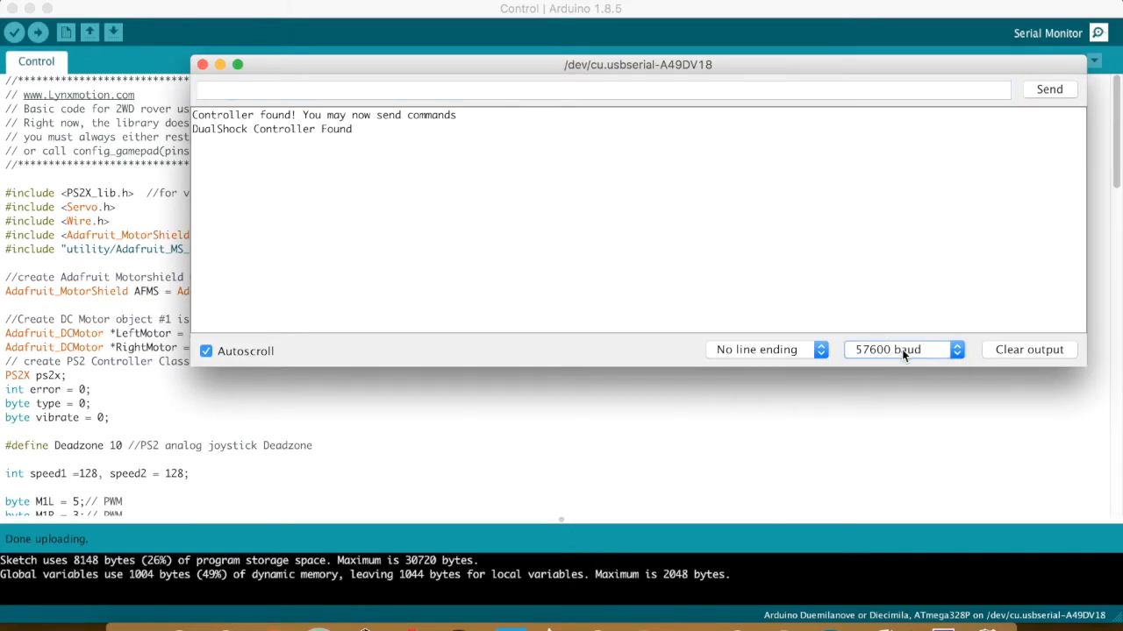
pyautogui.click(899, 349)
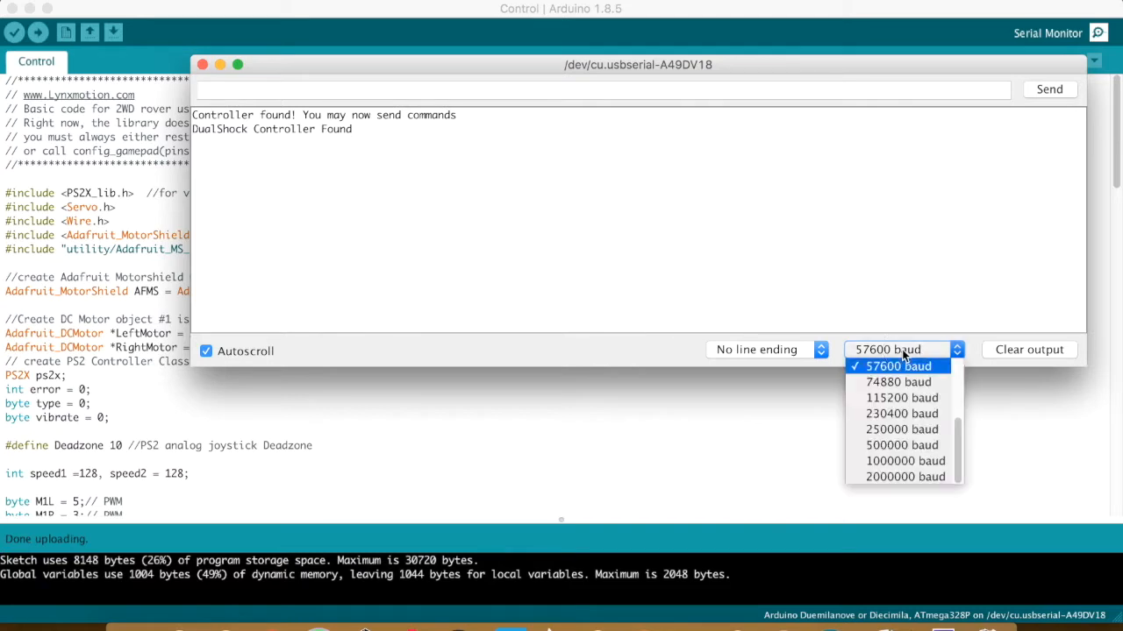
pyautogui.moveTo(902, 397)
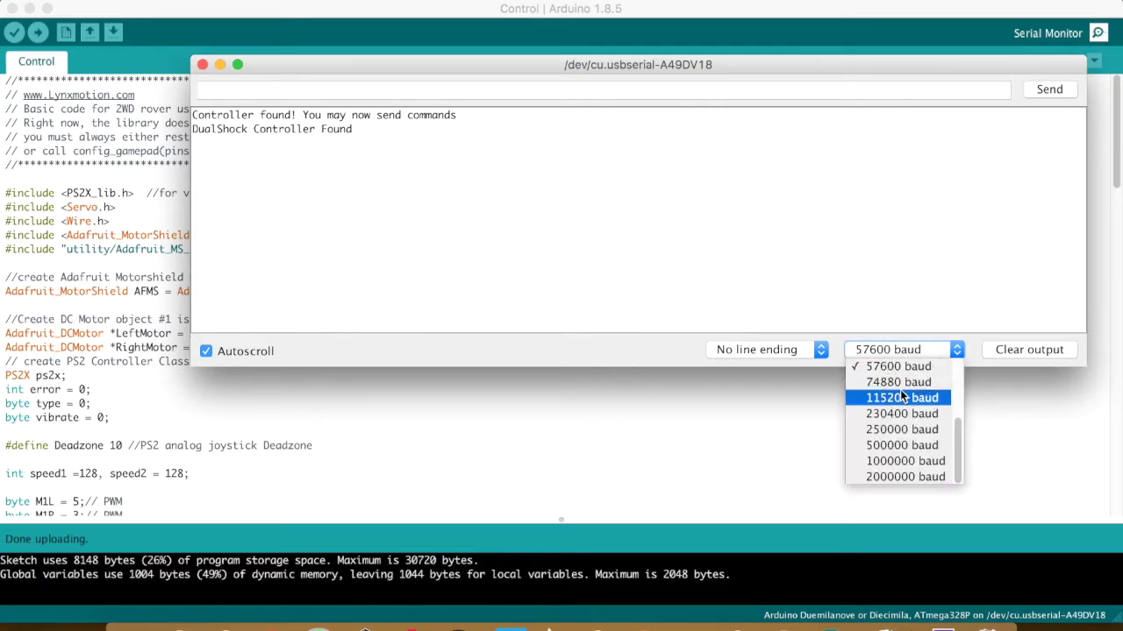
pyautogui.click(900, 398)
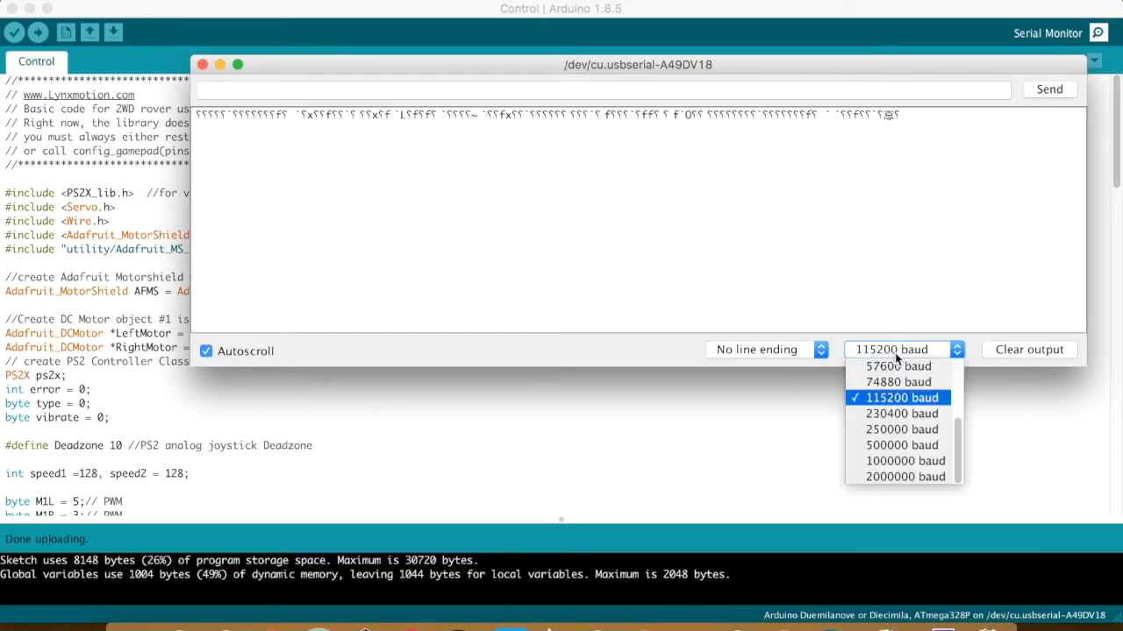
pyautogui.moveTo(897, 365)
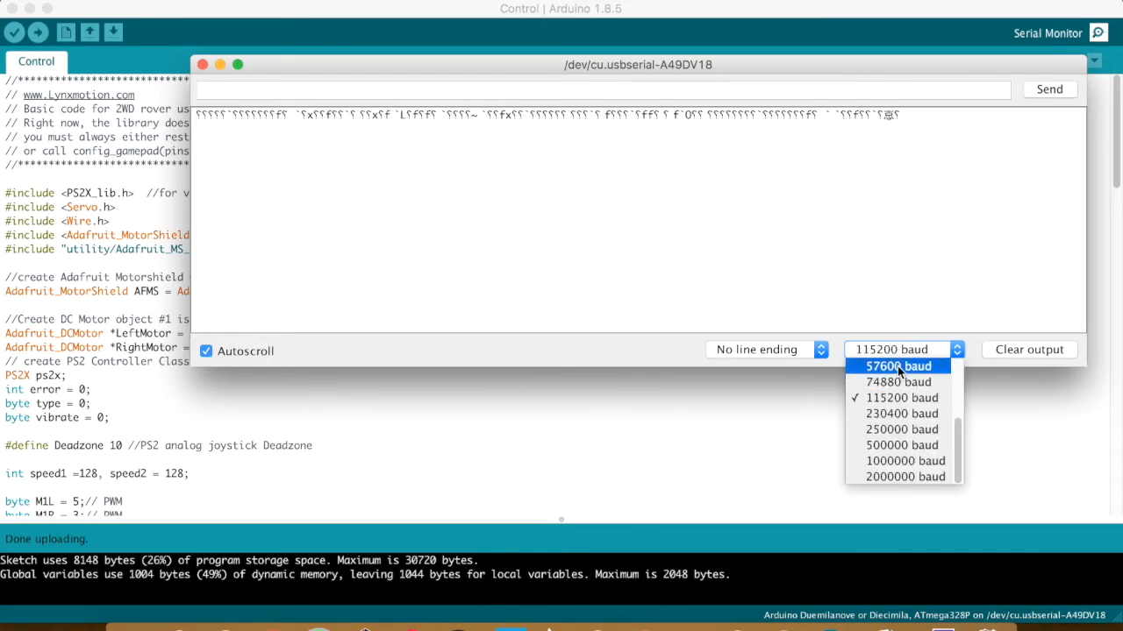
pyautogui.click(898, 366)
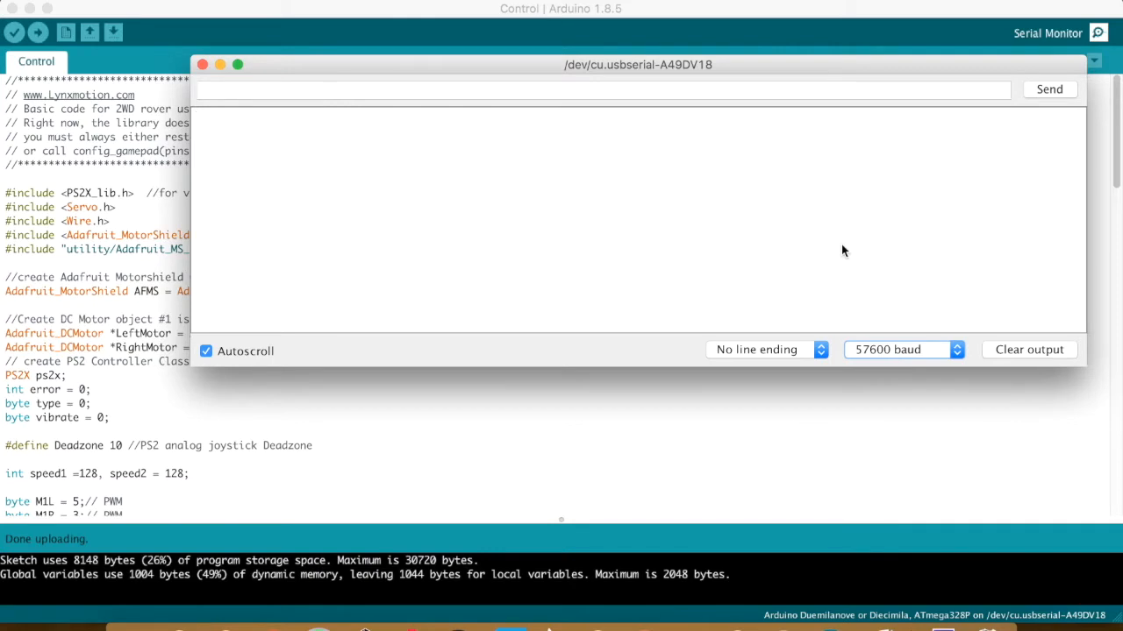